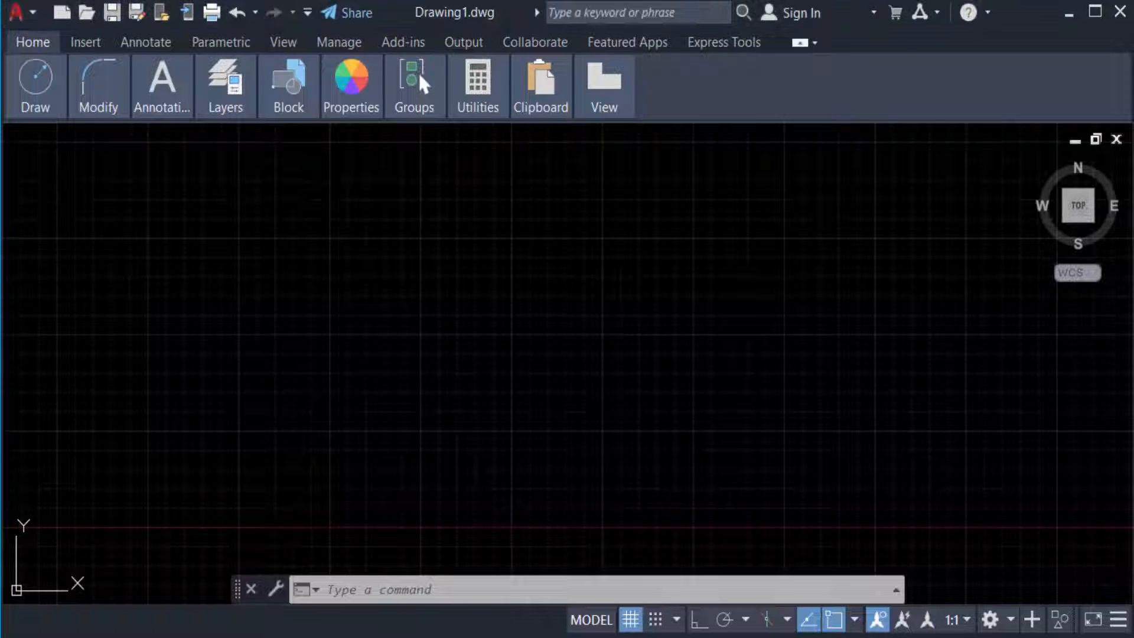
Draw a long wavy fit-point spline across the drawing with the SPL command
left_click(310, 239)
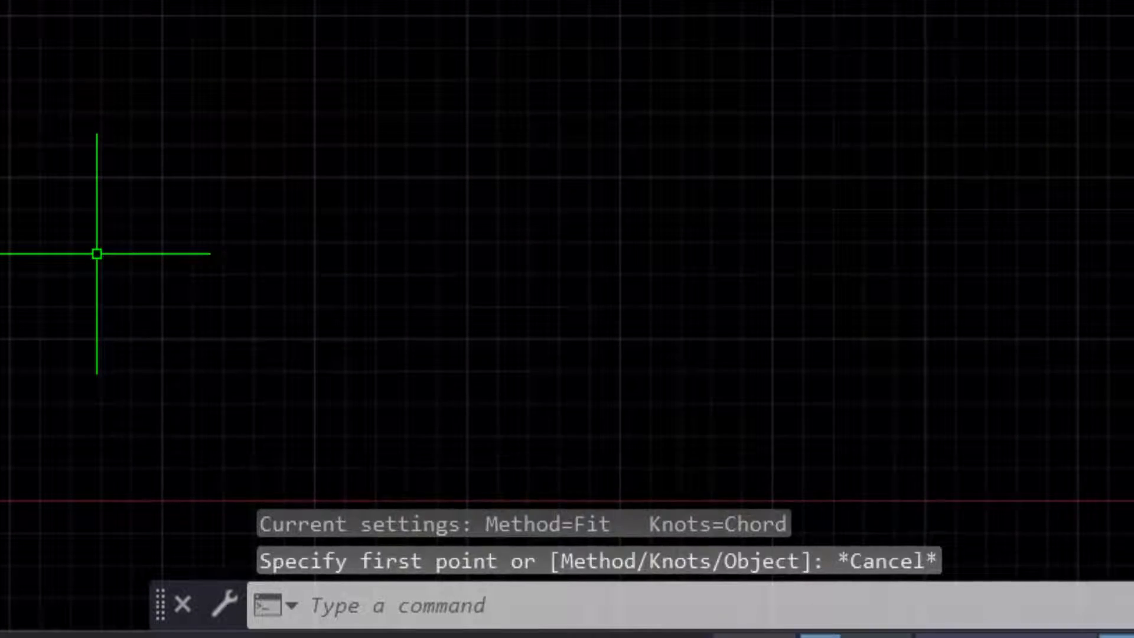
key("Escape")
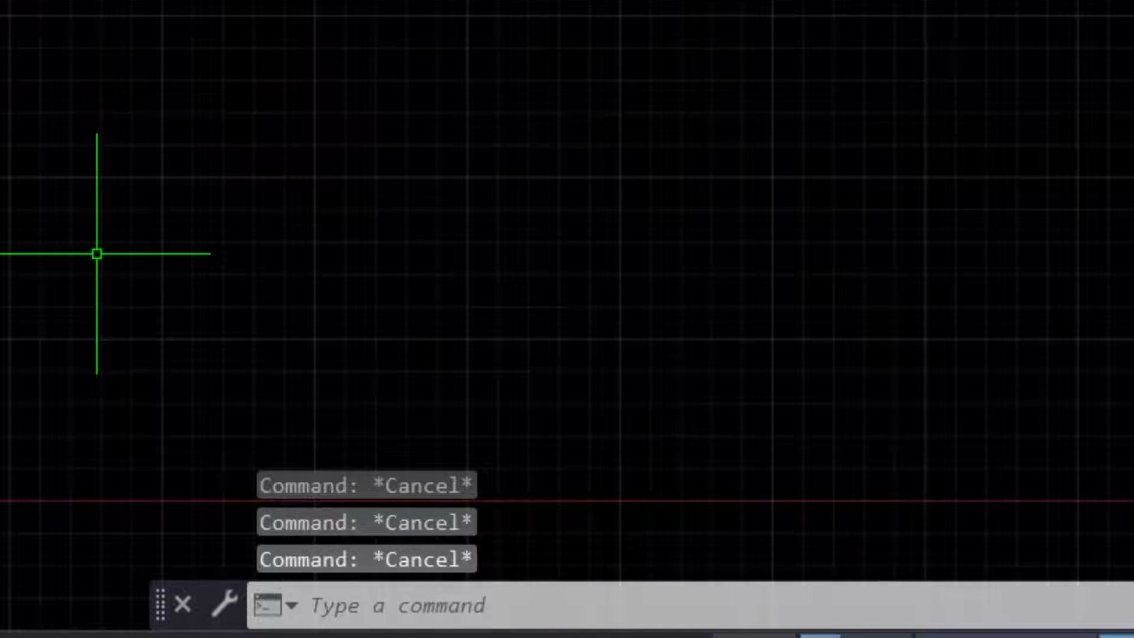
type("SPL")
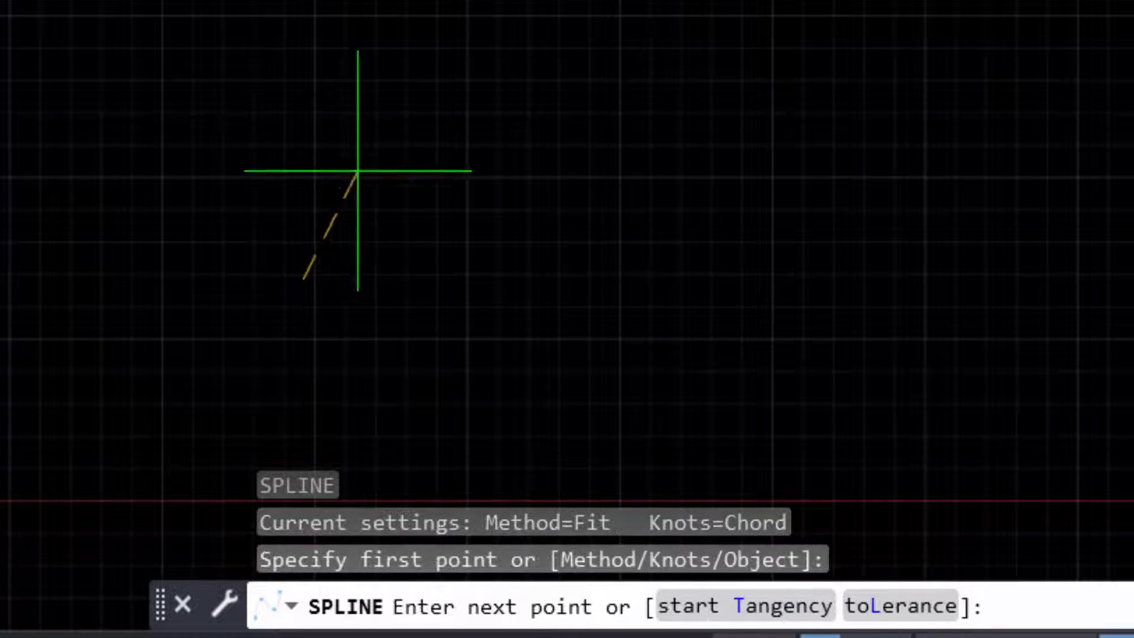
left_click(673, 180)
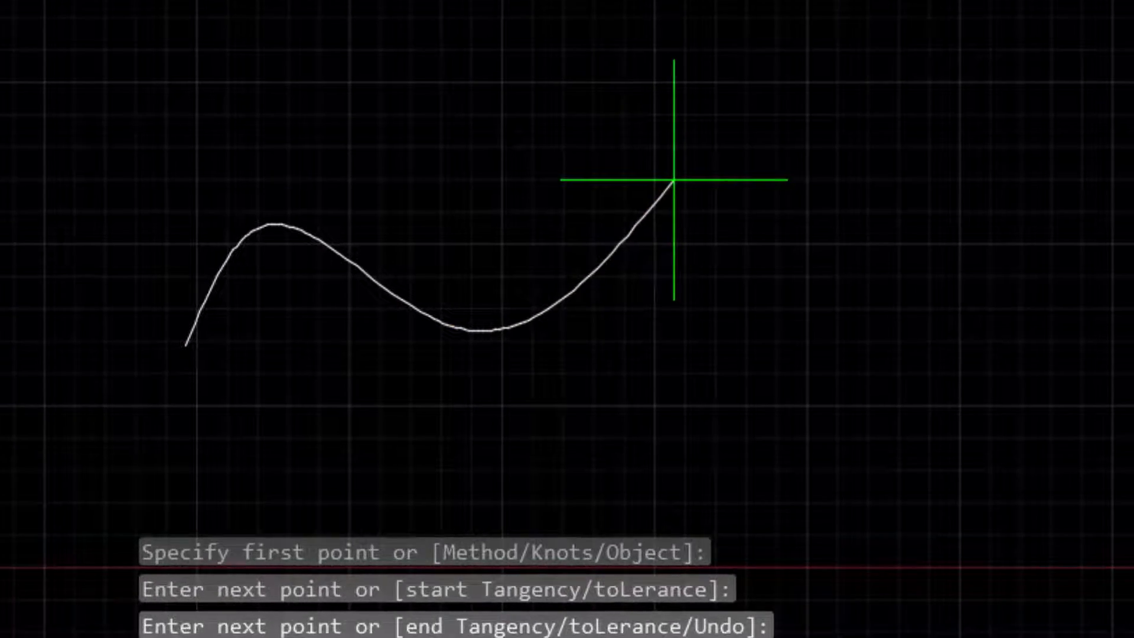
left_click(672, 179)
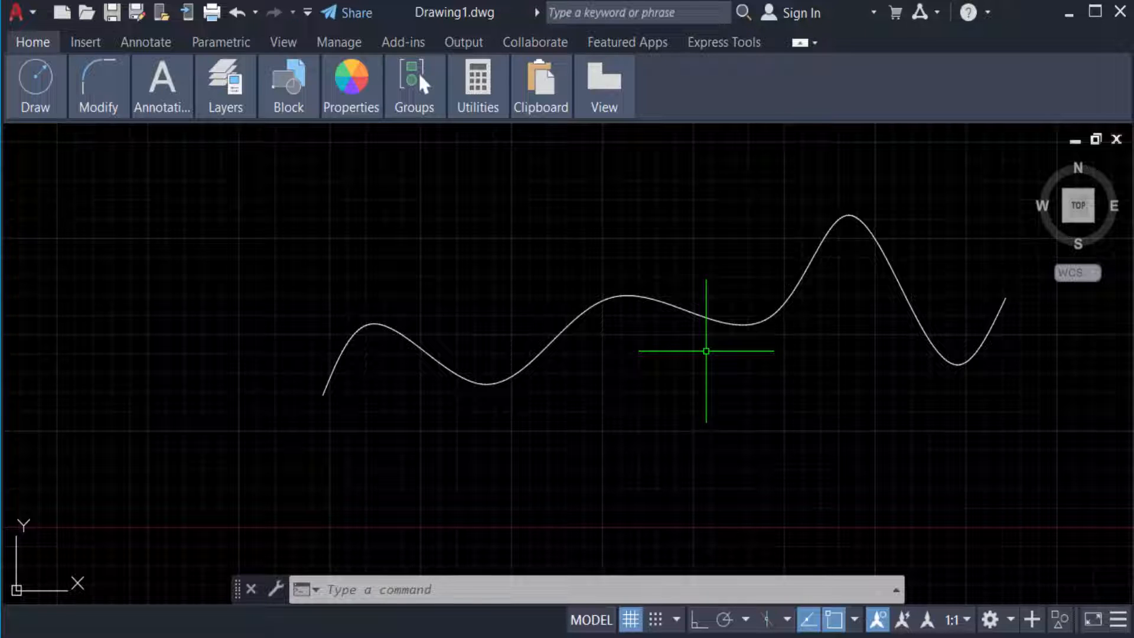
Start Edit Spline from the Modify panel on the wavy spline
left_click(98, 85)
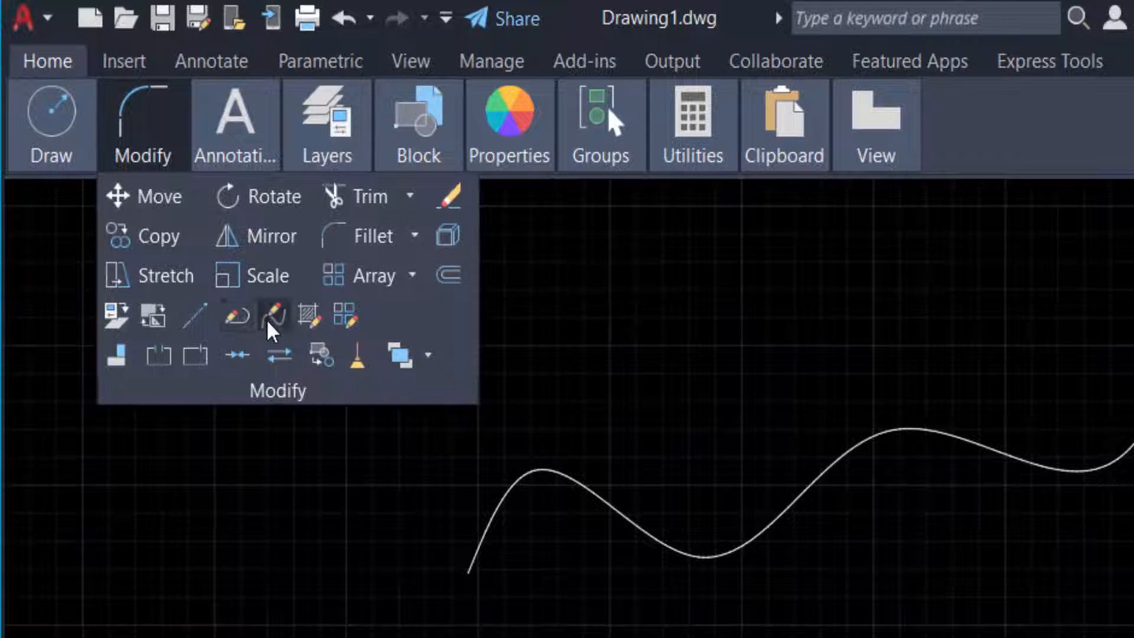
mouse_move(274, 316)
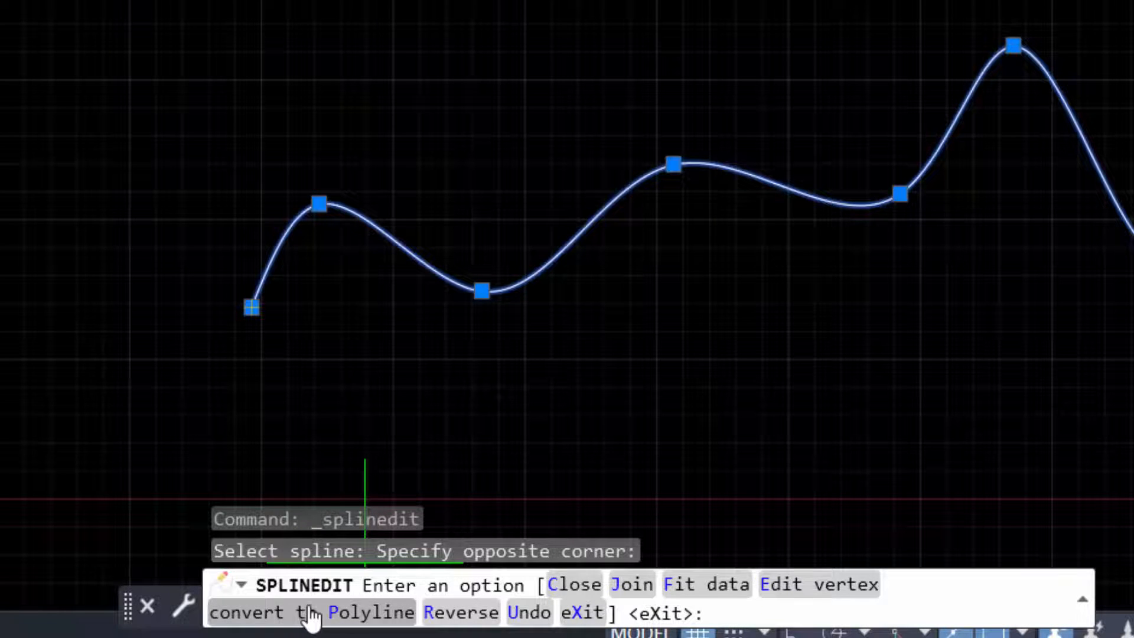
Convert the spline to a polyline with precision 1
type("P")
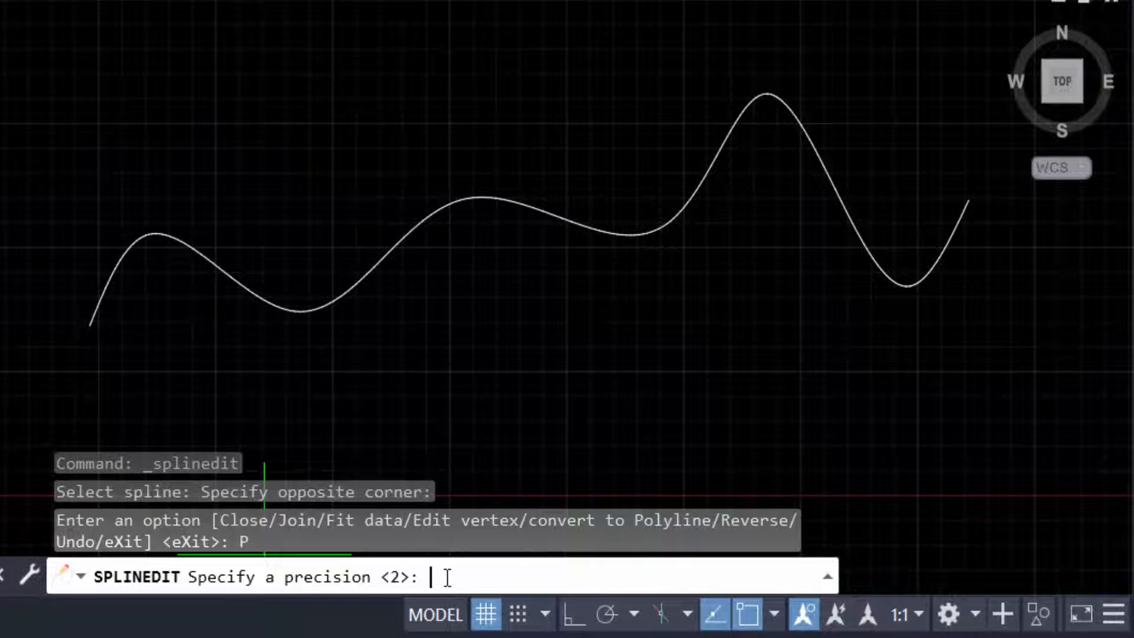
type("1")
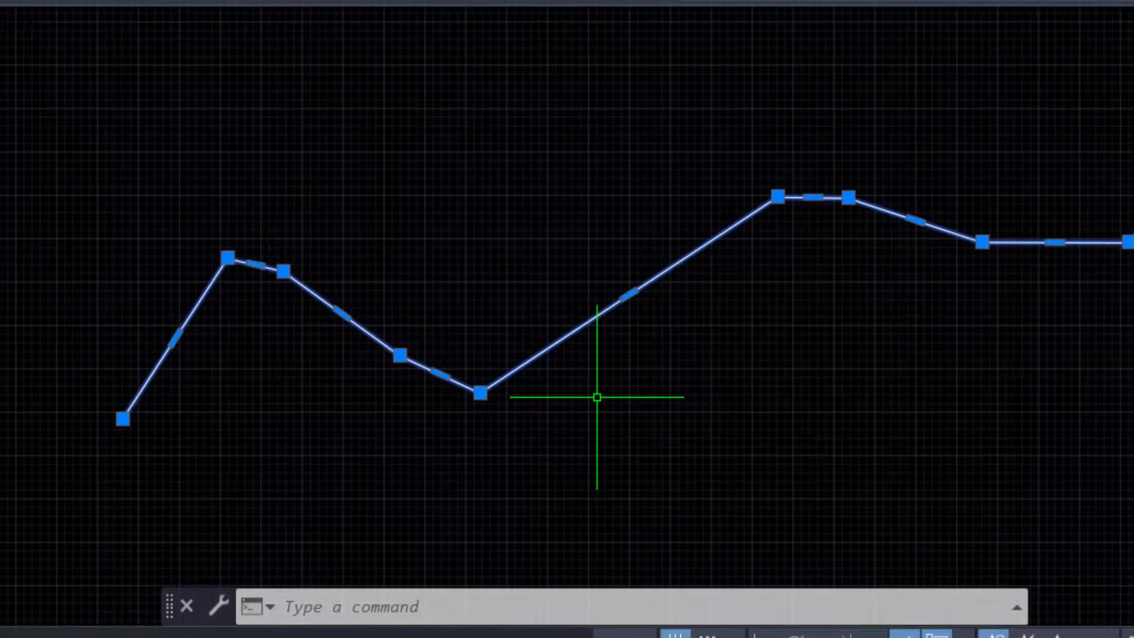
left_click(479, 393)
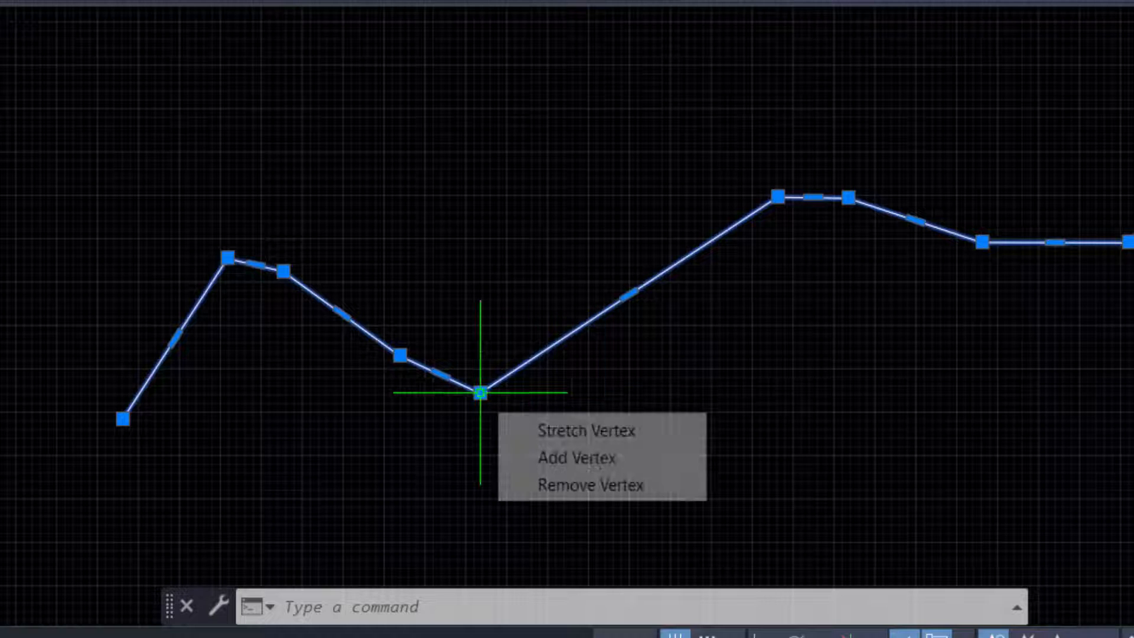
left_click(586, 429)
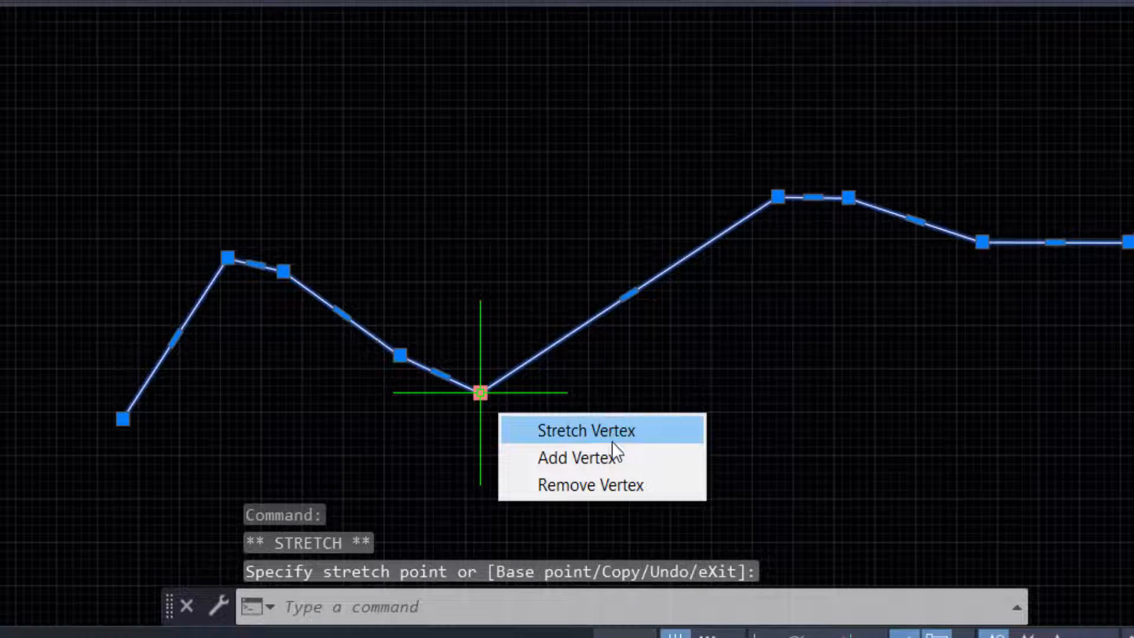
mouse_move(601, 494)
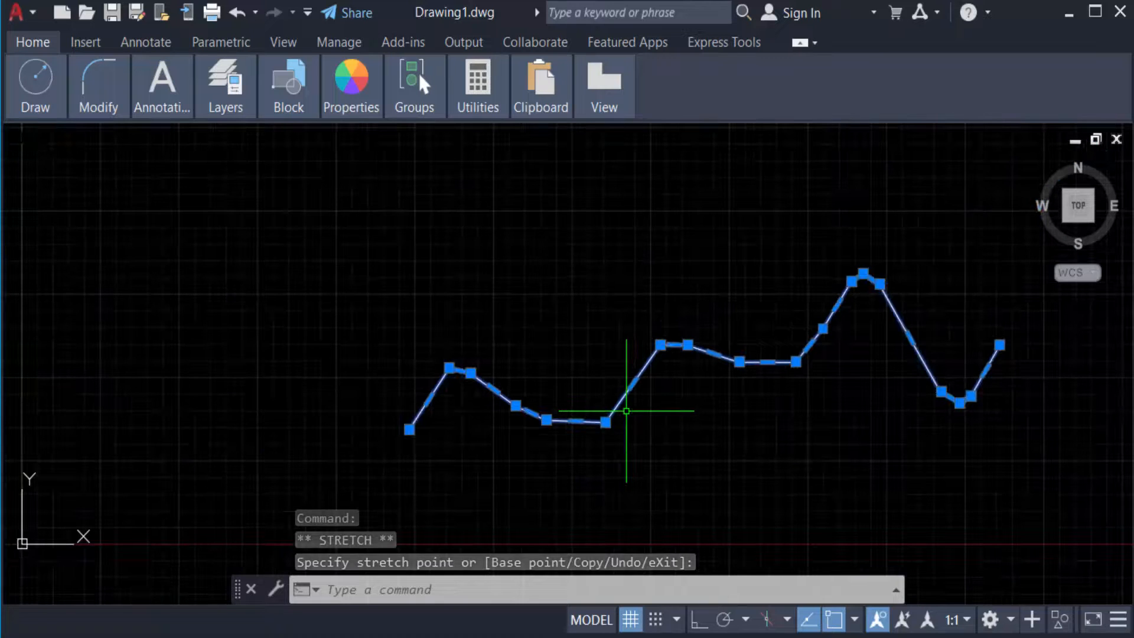
key("Escape")
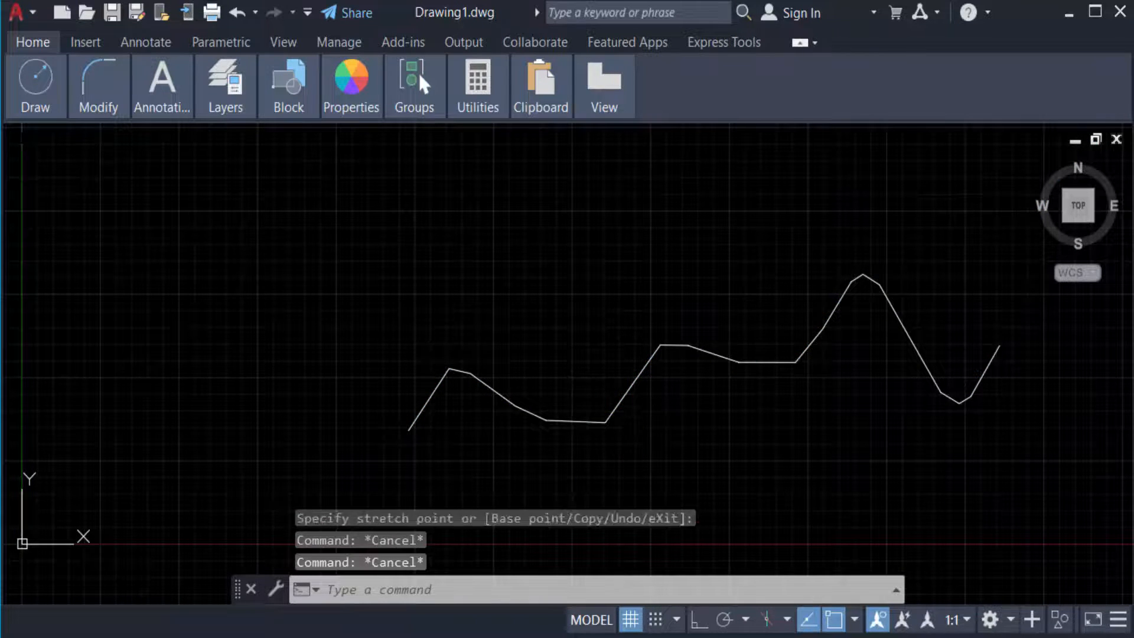